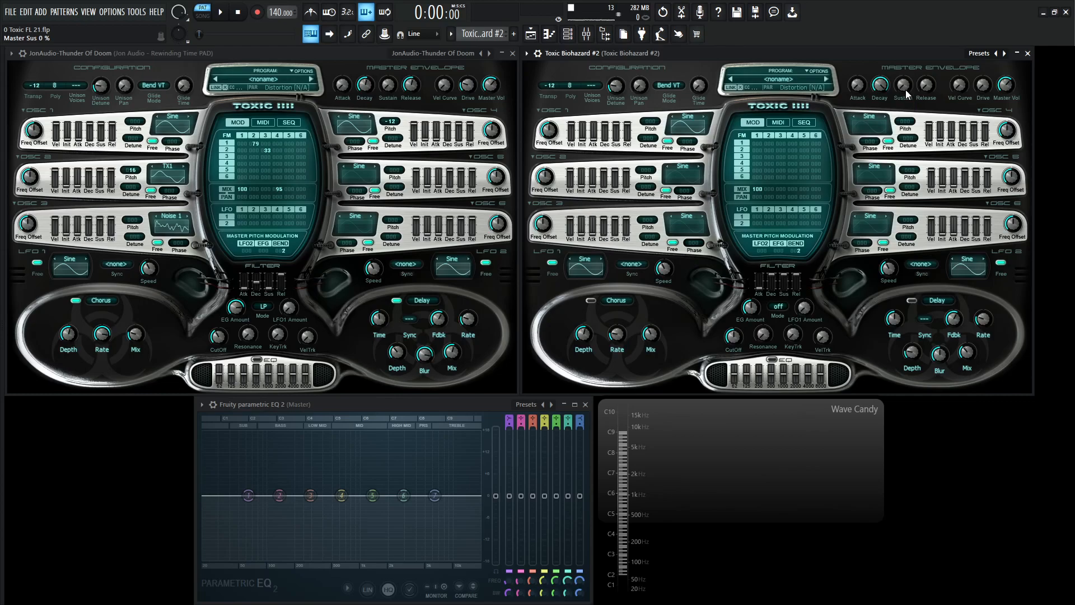
mouse_move(905, 93)
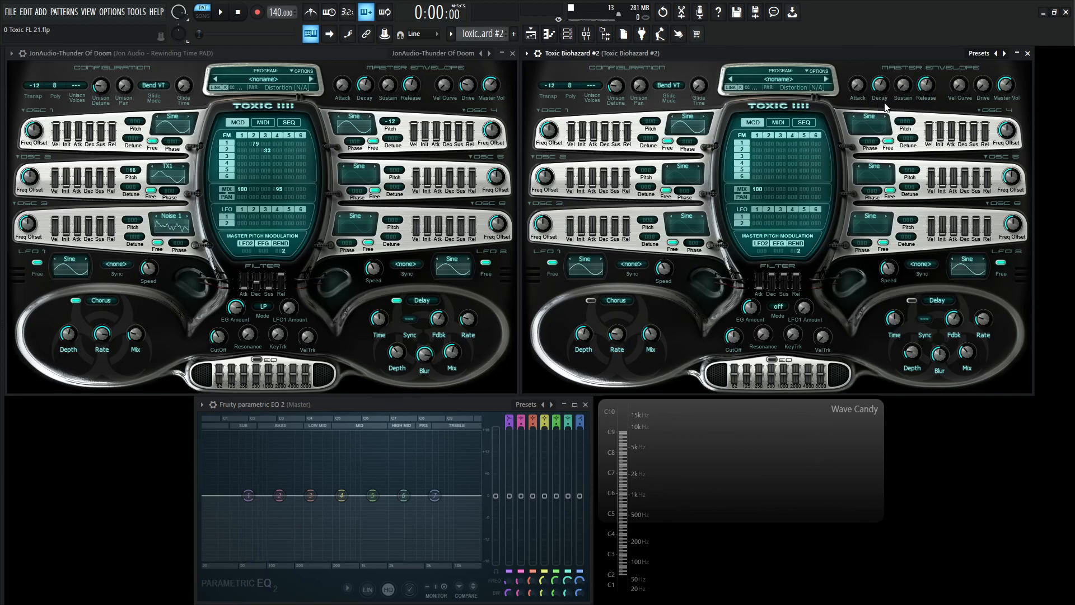
mouse_move(960, 112)
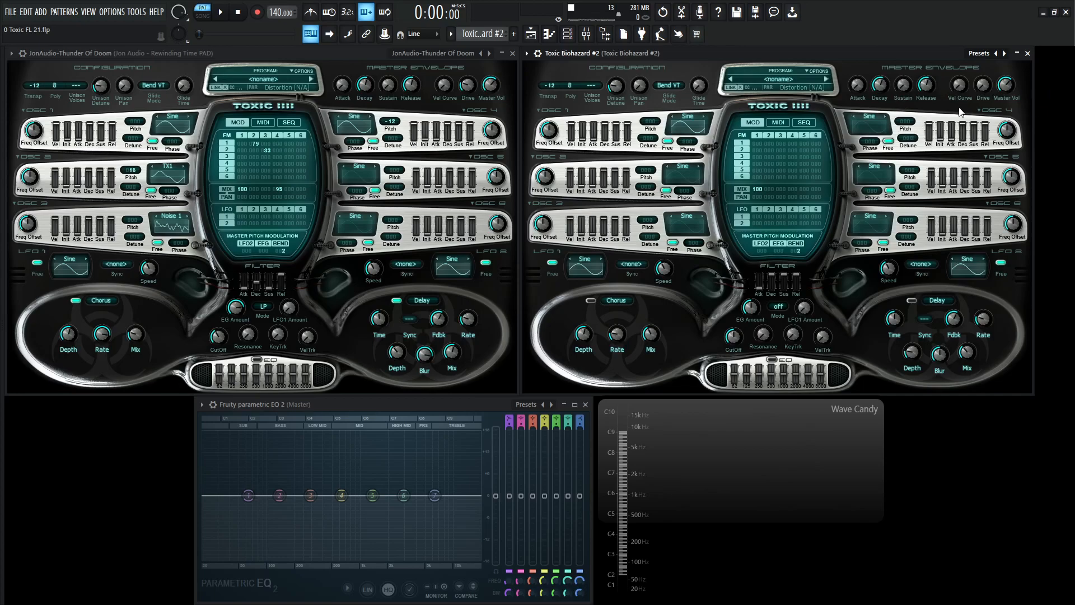
mouse_move(892, 182)
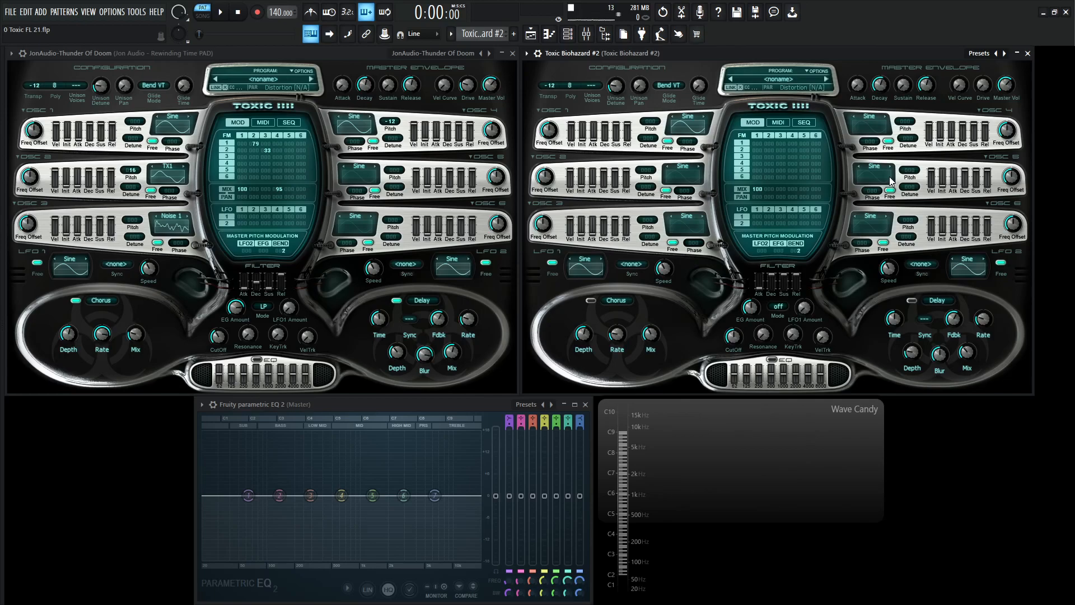
mouse_move(631, 143)
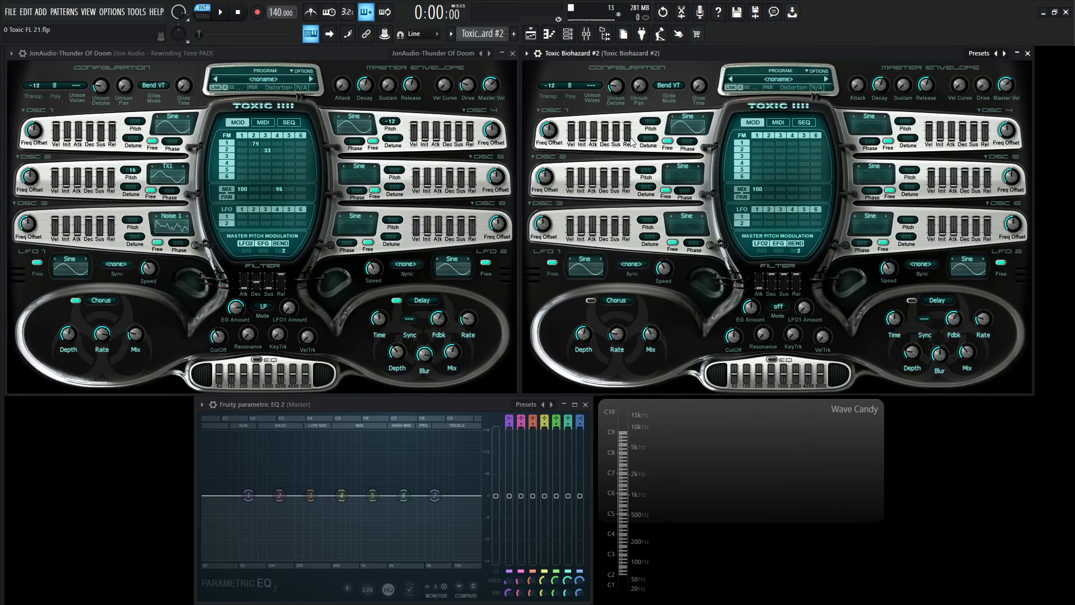
mouse_move(761, 190)
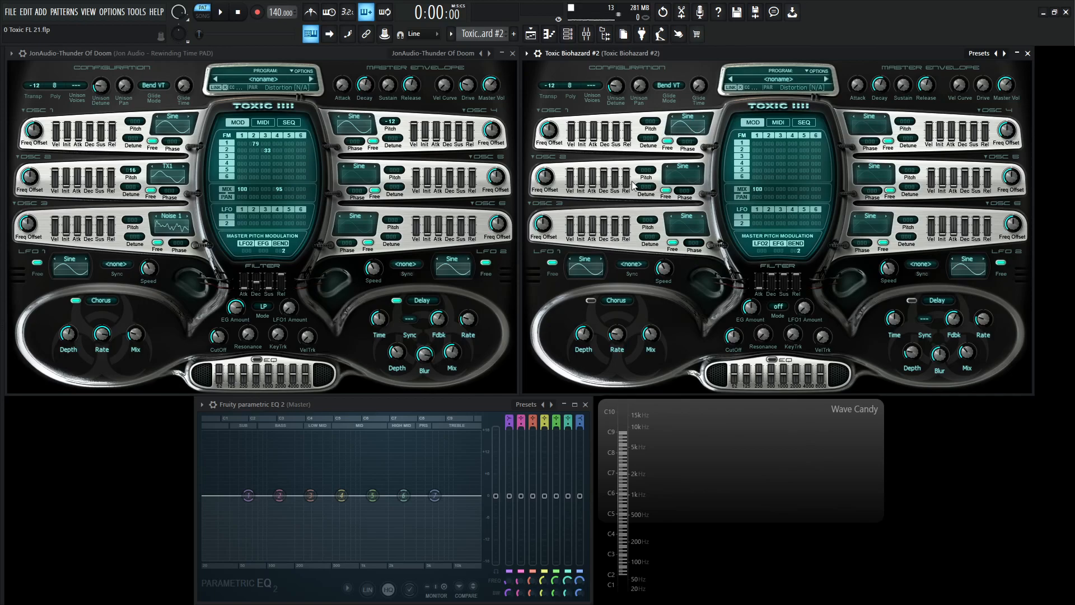
- Set oscillator 2's waveform to TX1 from the waveform list
left_click(683, 171)
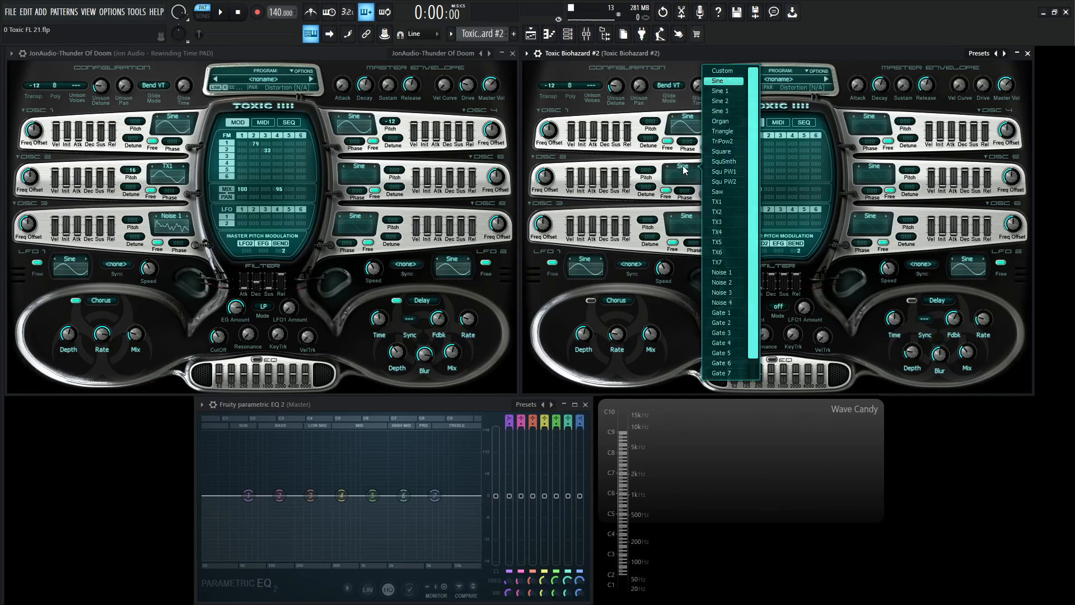
left_click(717, 81)
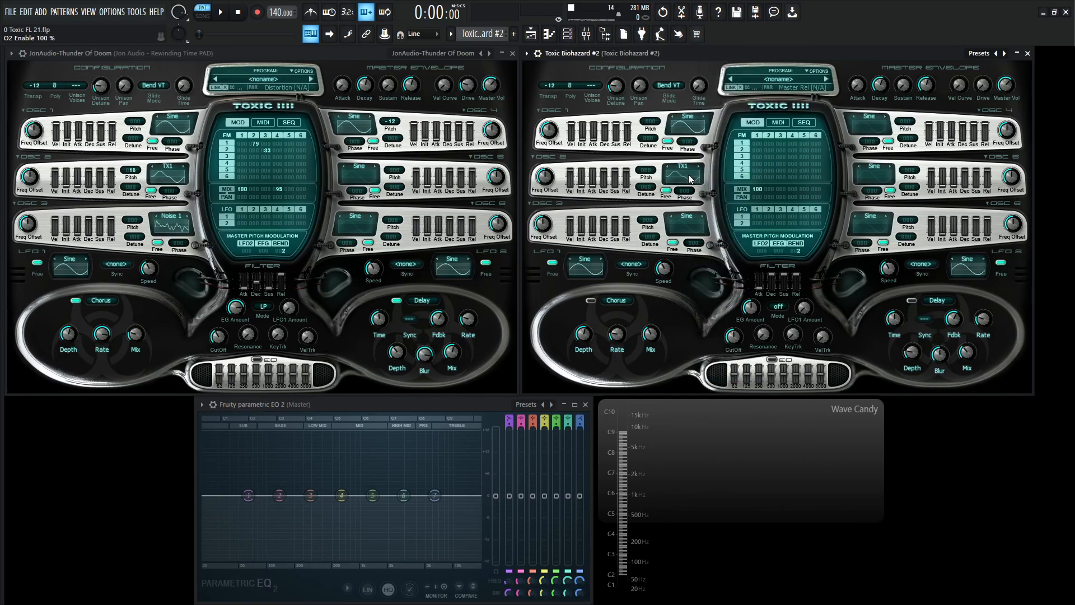
mouse_move(753, 200)
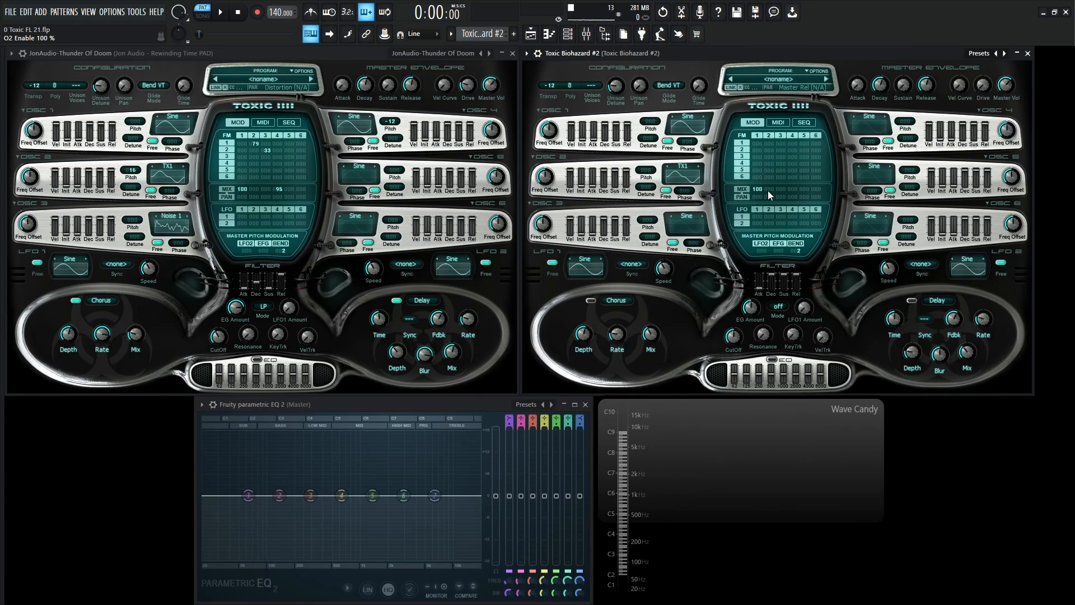
mouse_move(703, 129)
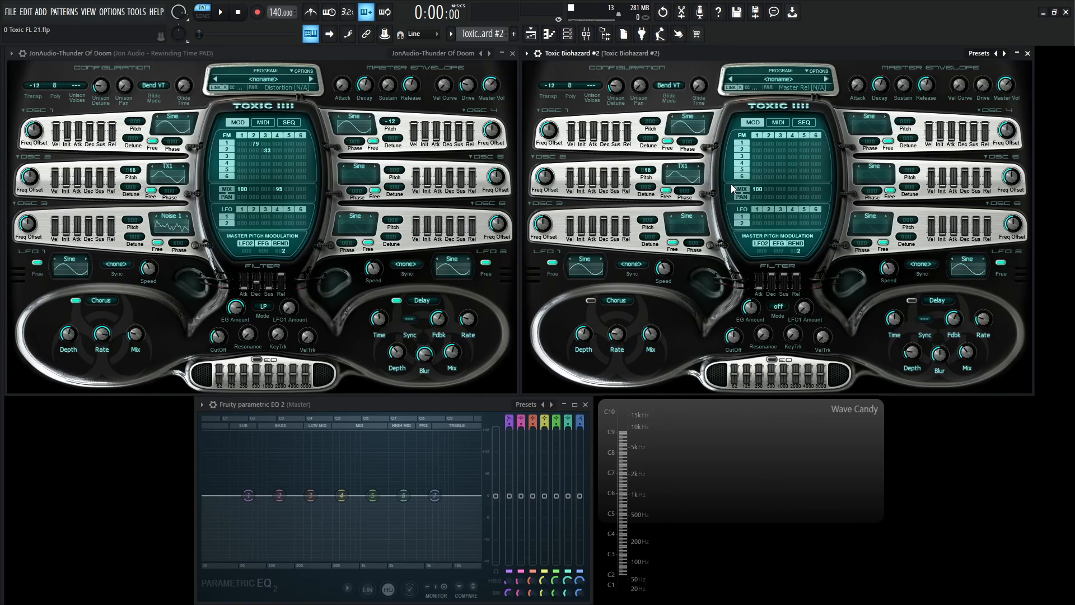
mouse_move(763, 93)
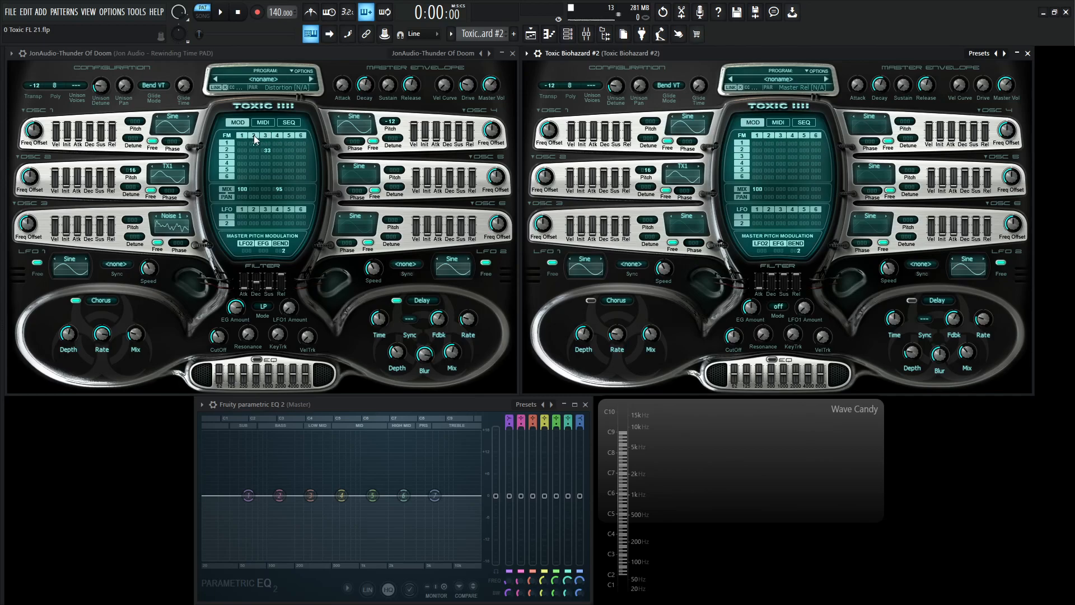
left_click(228, 142)
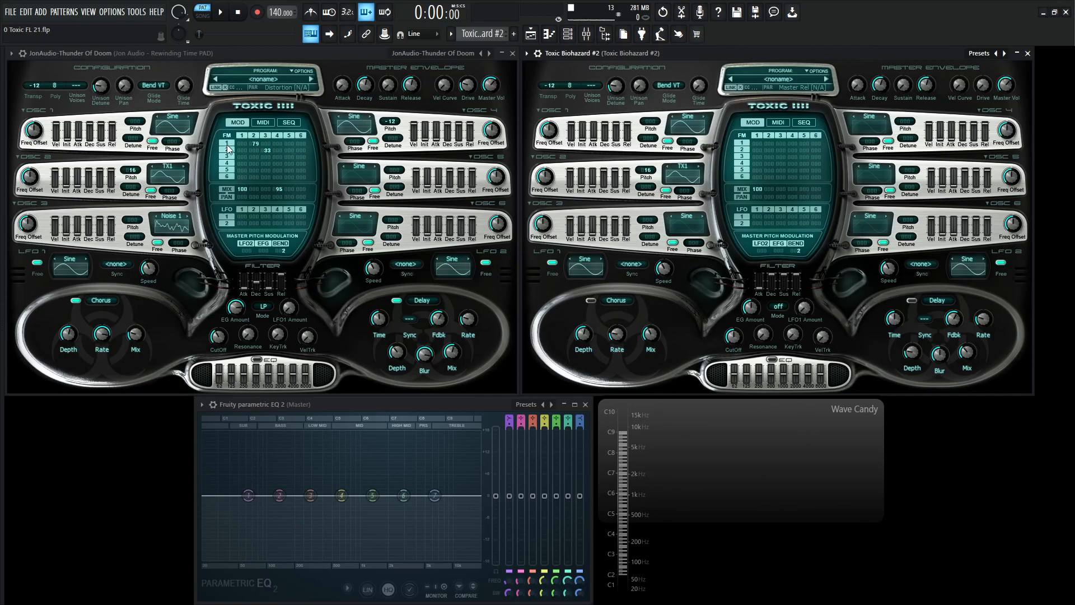
mouse_move(154, 180)
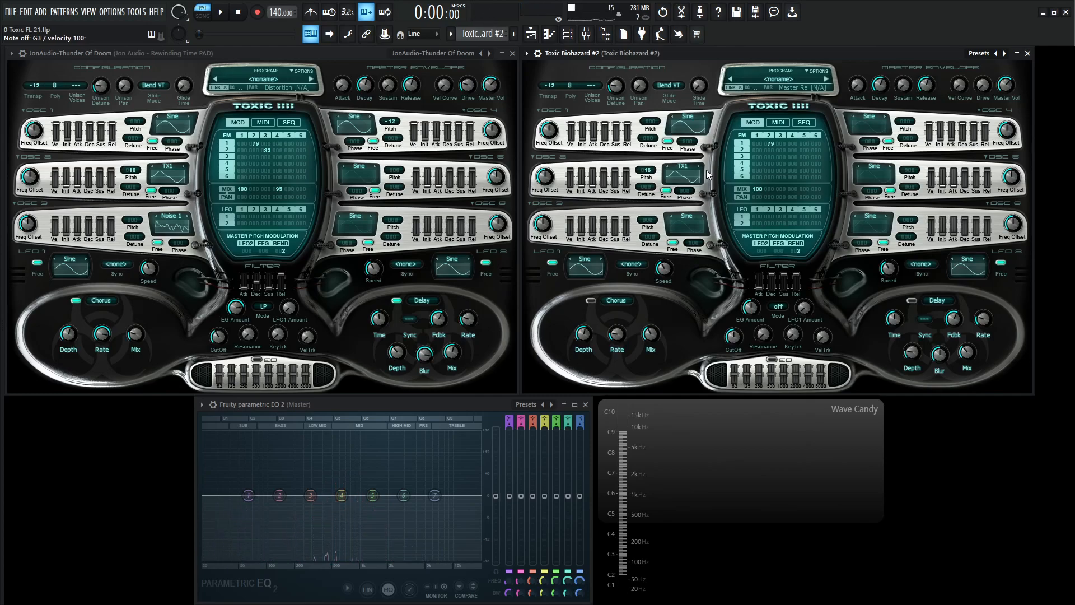
mouse_move(686, 224)
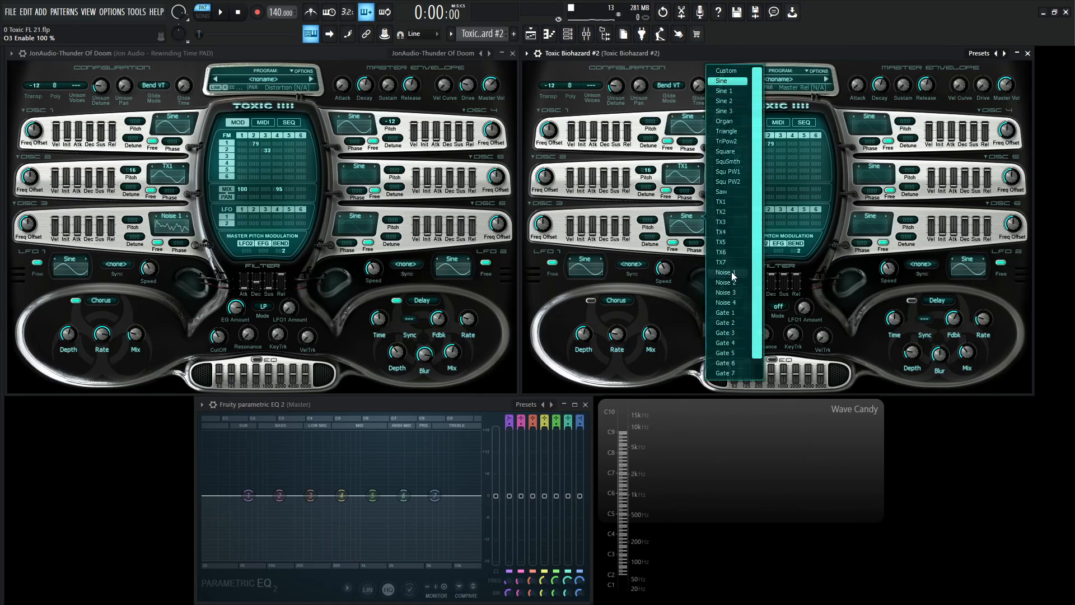
- Set oscillator 3's waveform to Noise 1
left_click(724, 272)
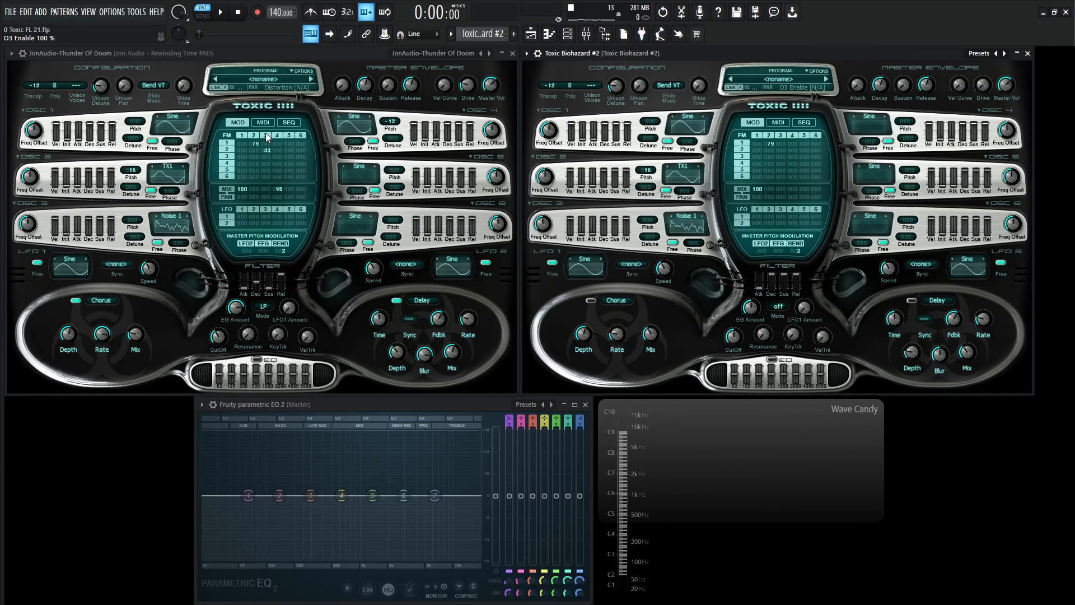
mouse_move(274, 149)
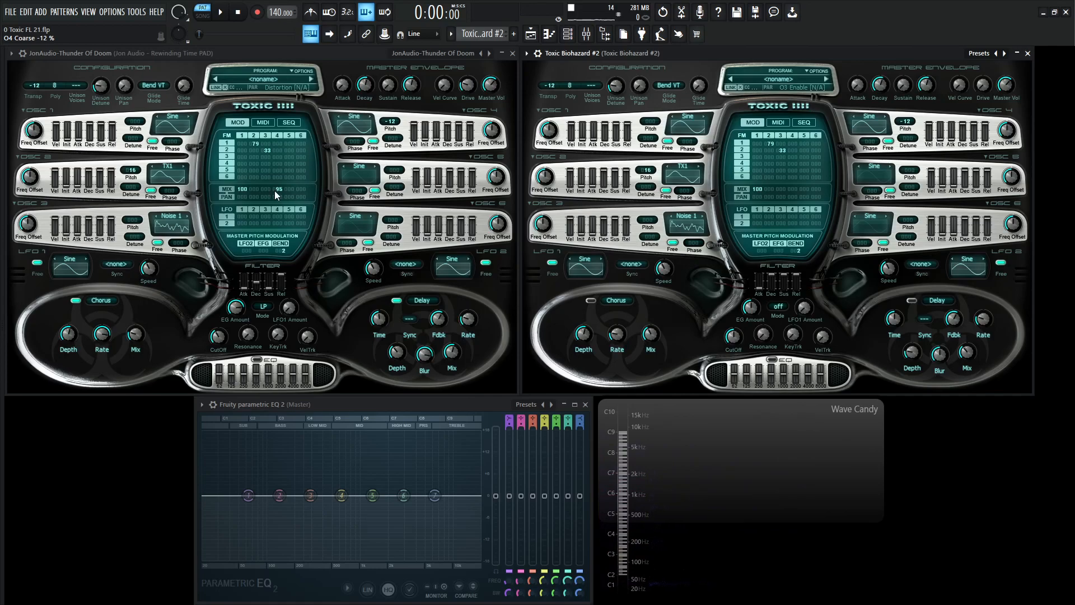
mouse_move(271, 195)
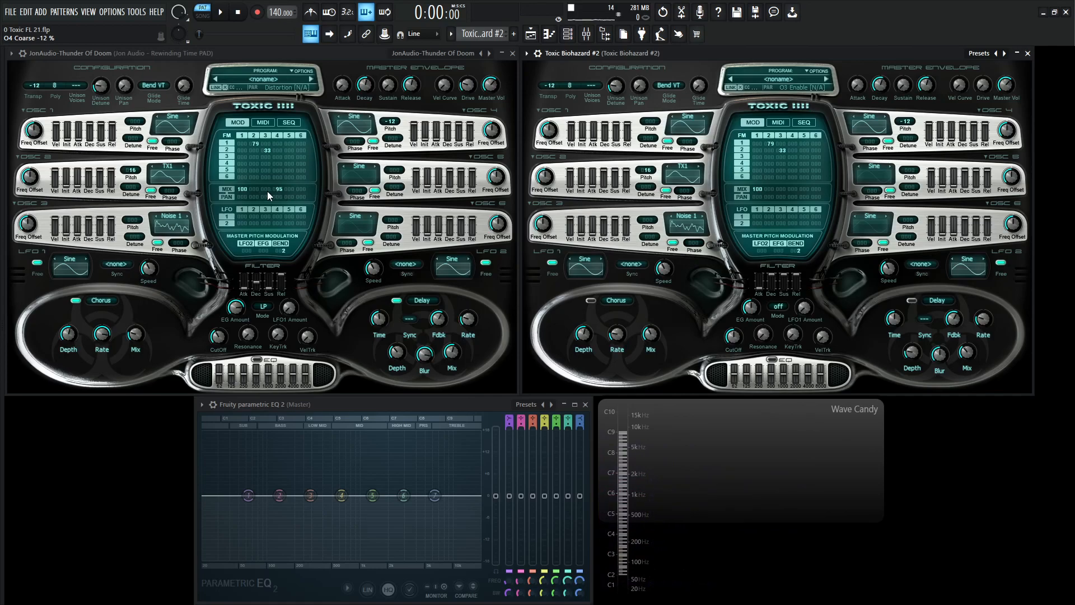
mouse_move(795, 195)
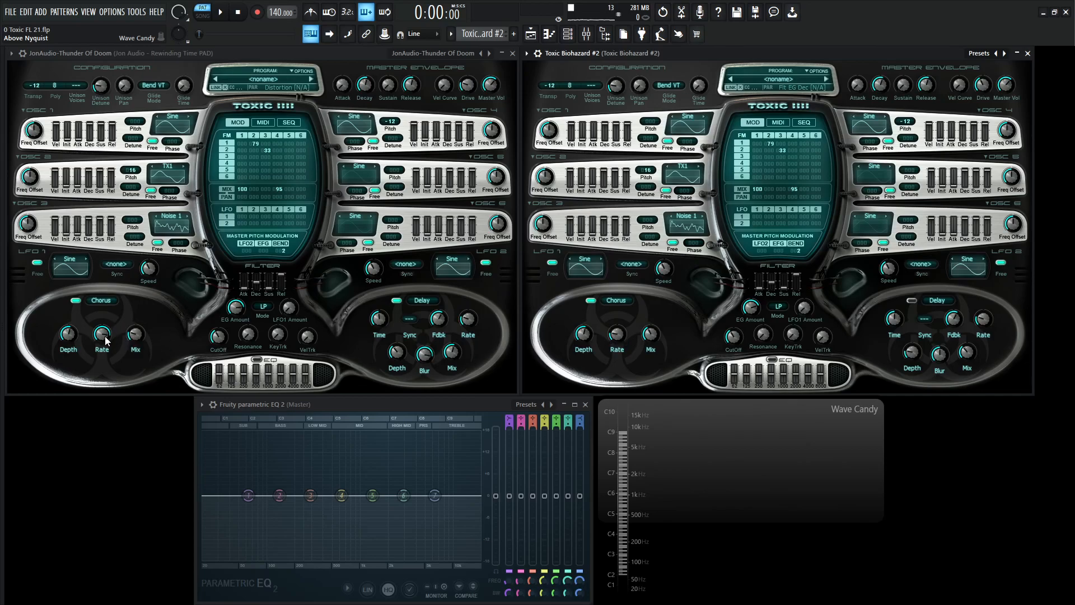
mouse_move(630, 343)
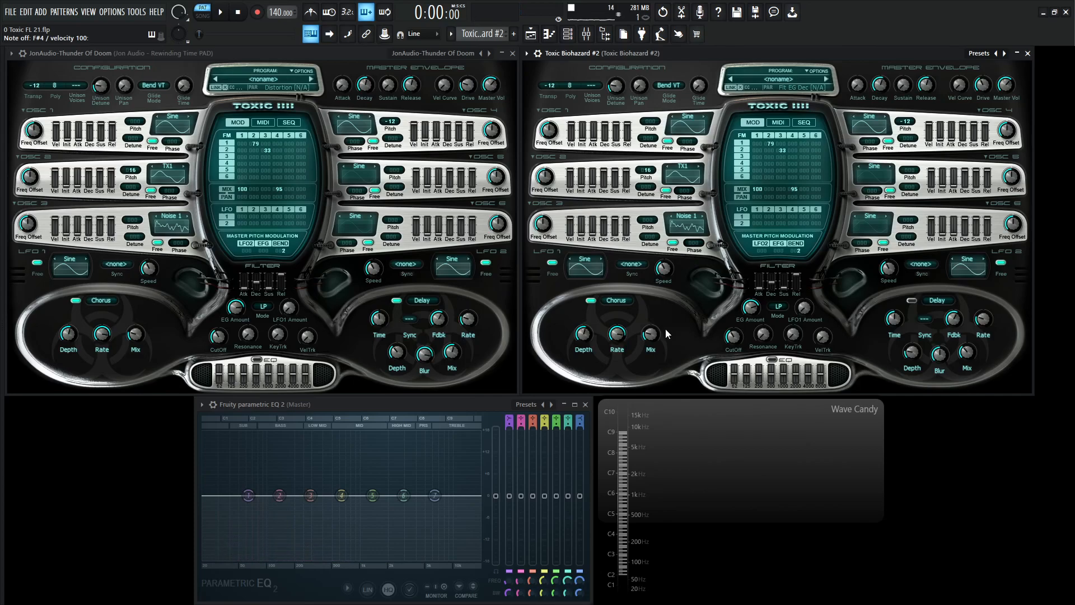
mouse_move(563, 282)
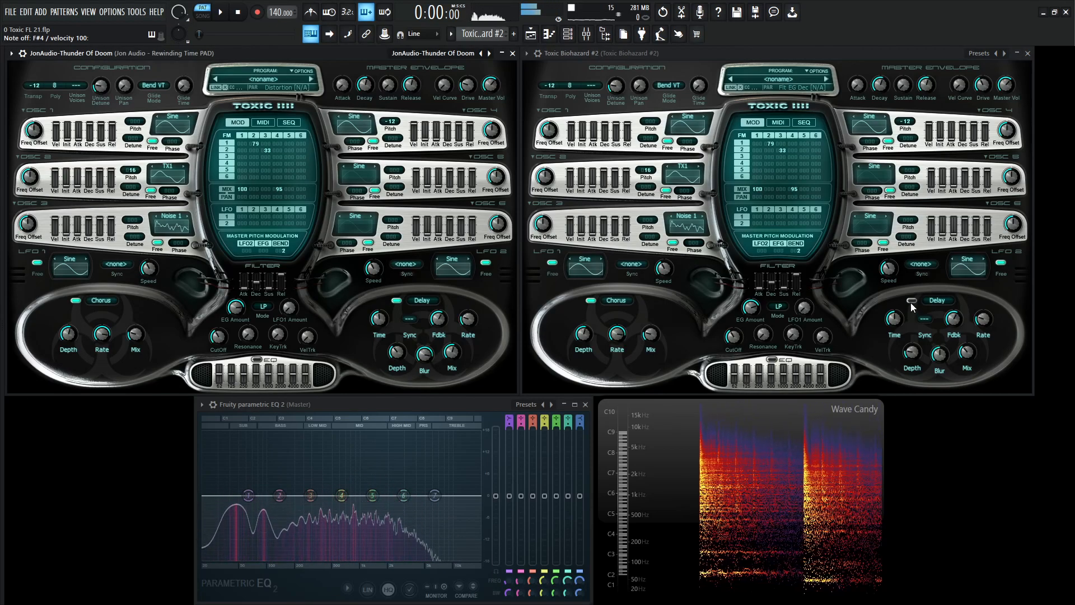
- Switch on the Toxic Biohazard delay effect
left_click(909, 300)
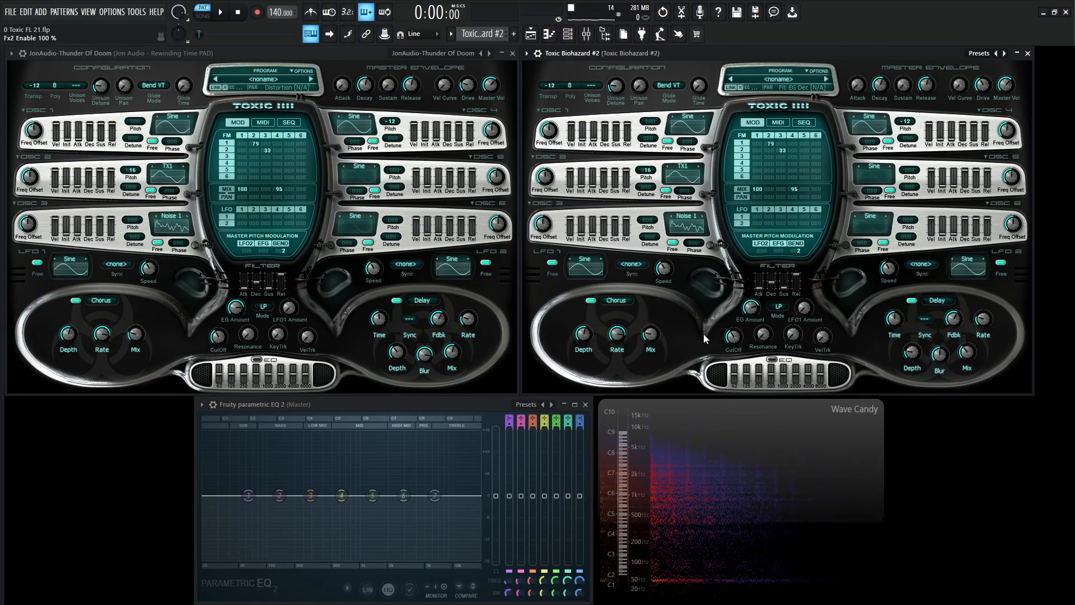
mouse_move(985, 364)
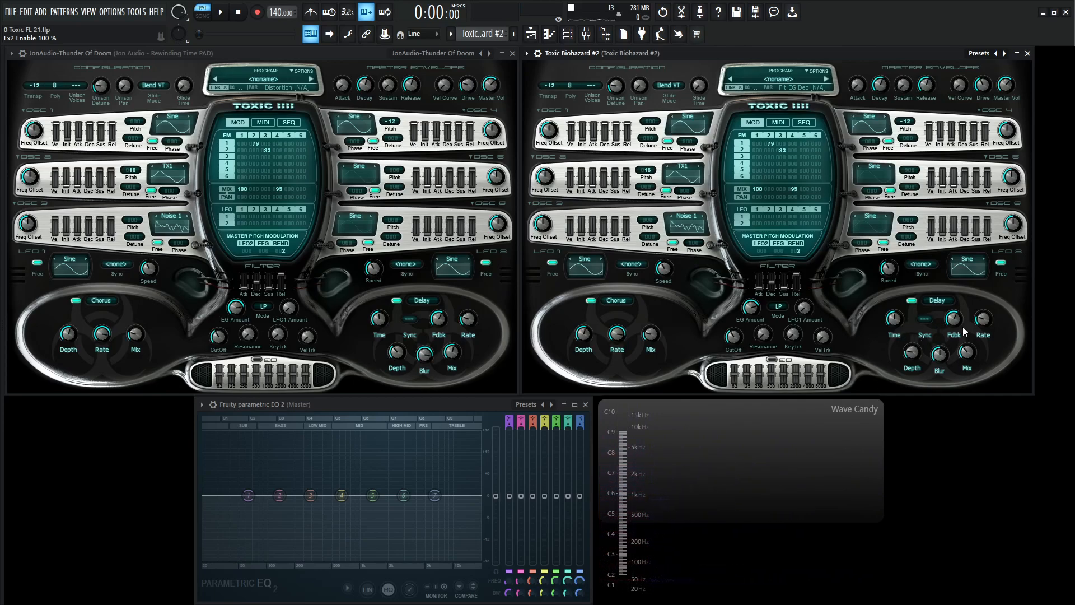
mouse_move(549, 334)
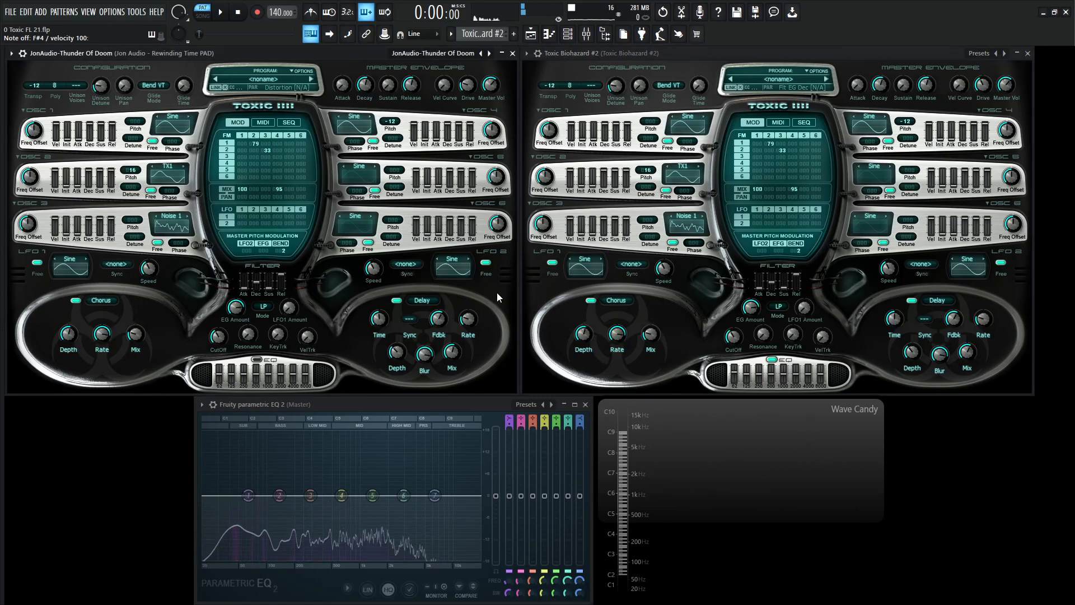
- Show the Toxic Biohazard #2 insert track in the Mixer
left_click(237, 12)
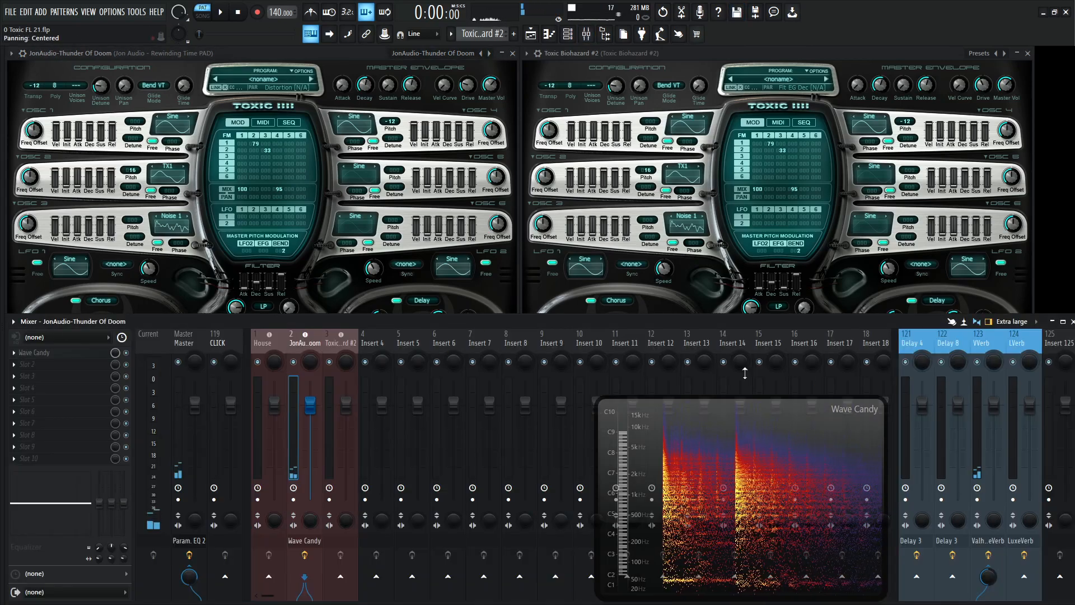
left_click(340, 343)
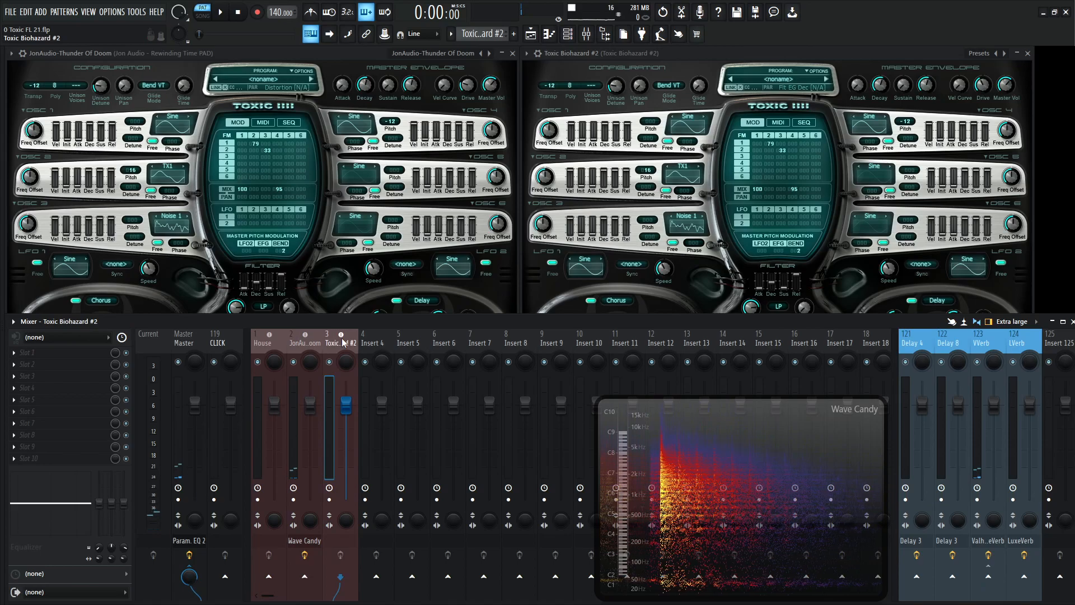